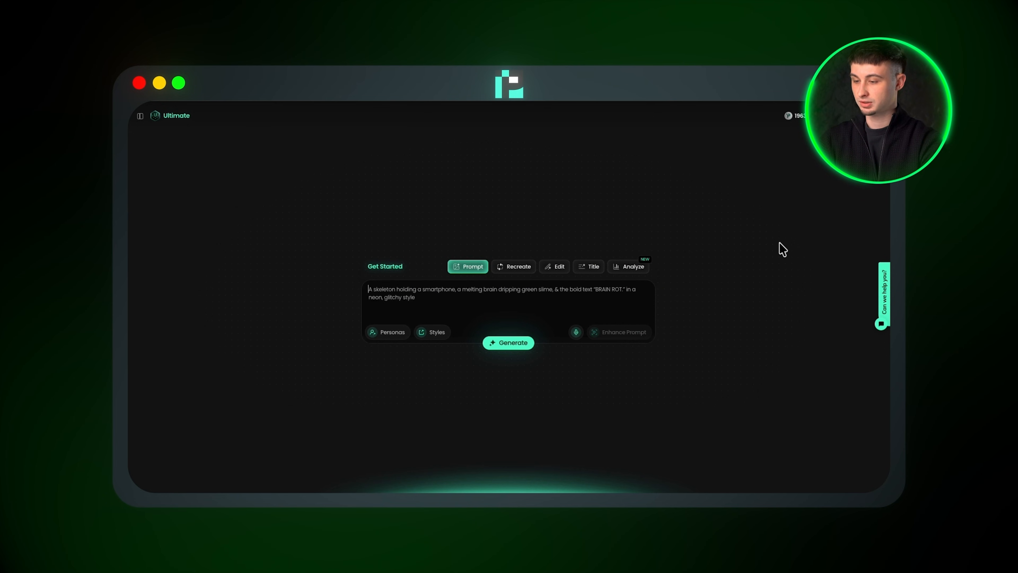
Choose the PKZ-4 model, keep Long-Form format, and bring up the Tutorials collection.
{"action": "left_click", "coordinate": [140, 115]}
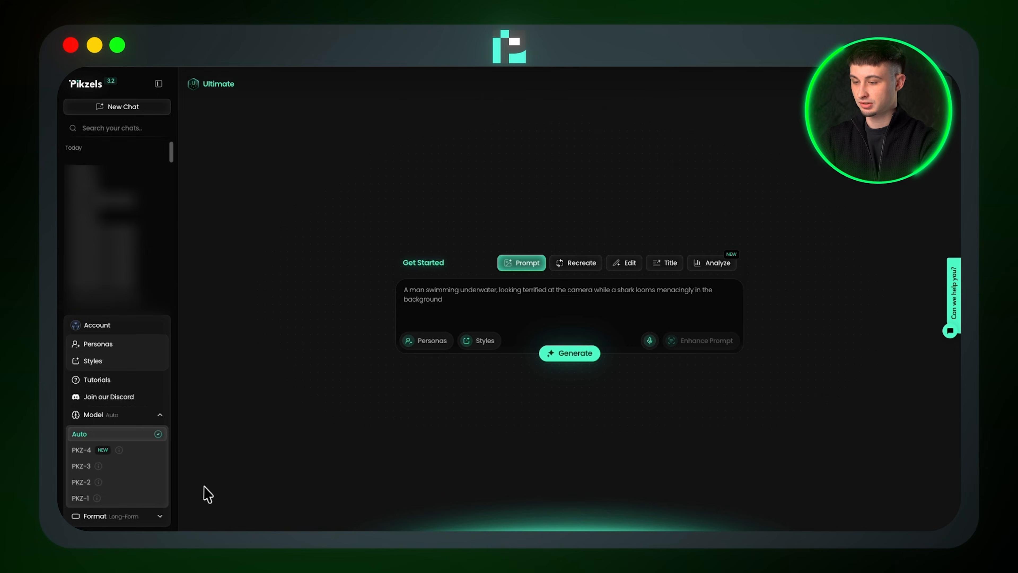
{"action": "left_click", "coordinate": [81, 449]}
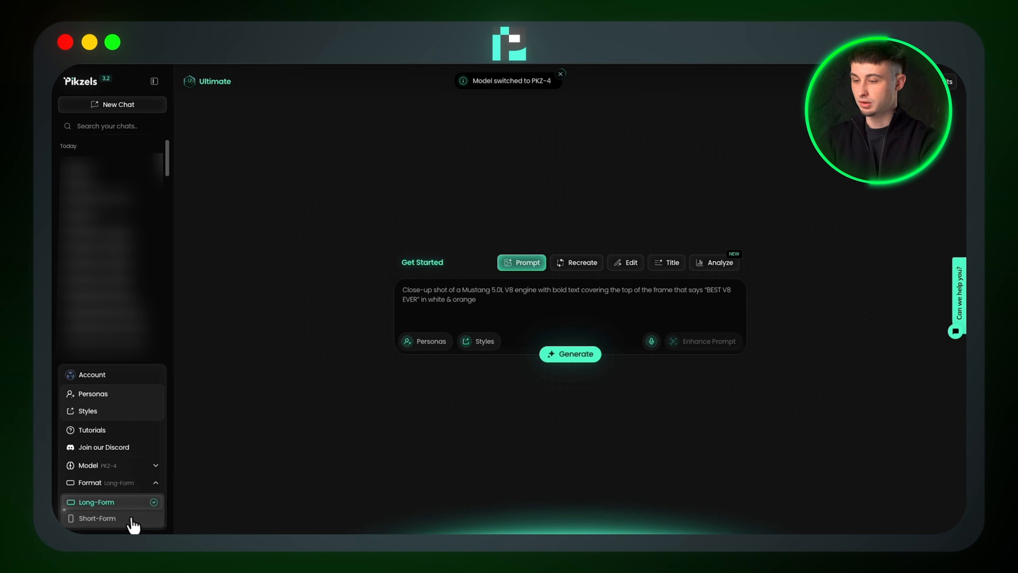
{"action": "left_click", "coordinate": [96, 518]}
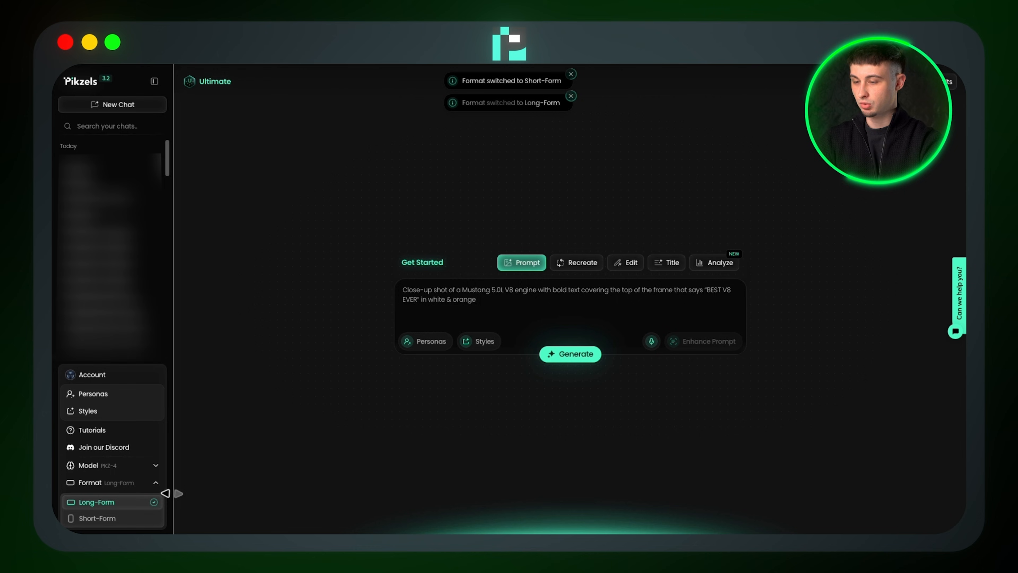
{"action": "left_click", "coordinate": [92, 430]}
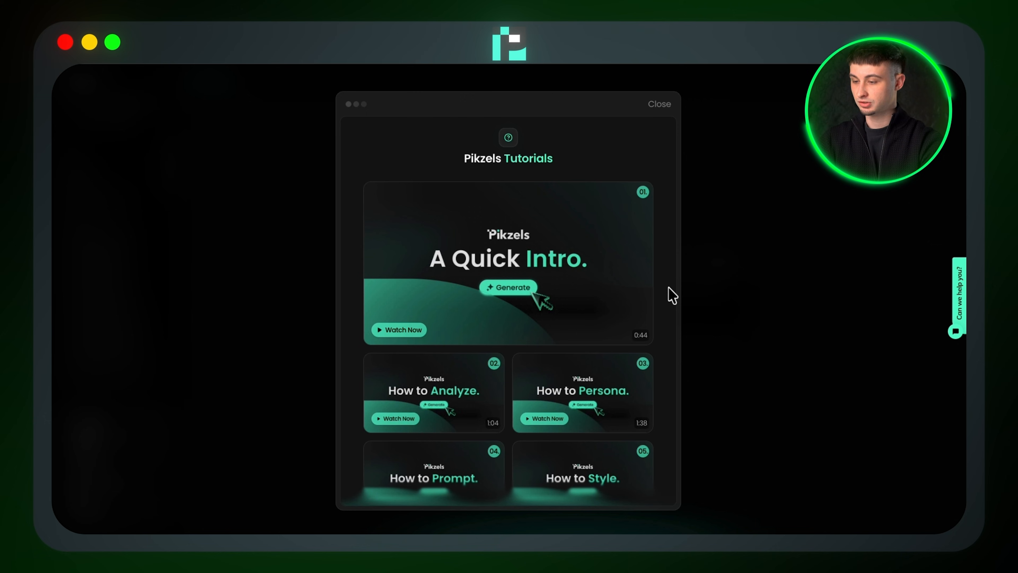
Close Tutorials and switch to the Analyze tool for an existing thumbnail.
{"action": "left_click", "coordinate": [659, 104]}
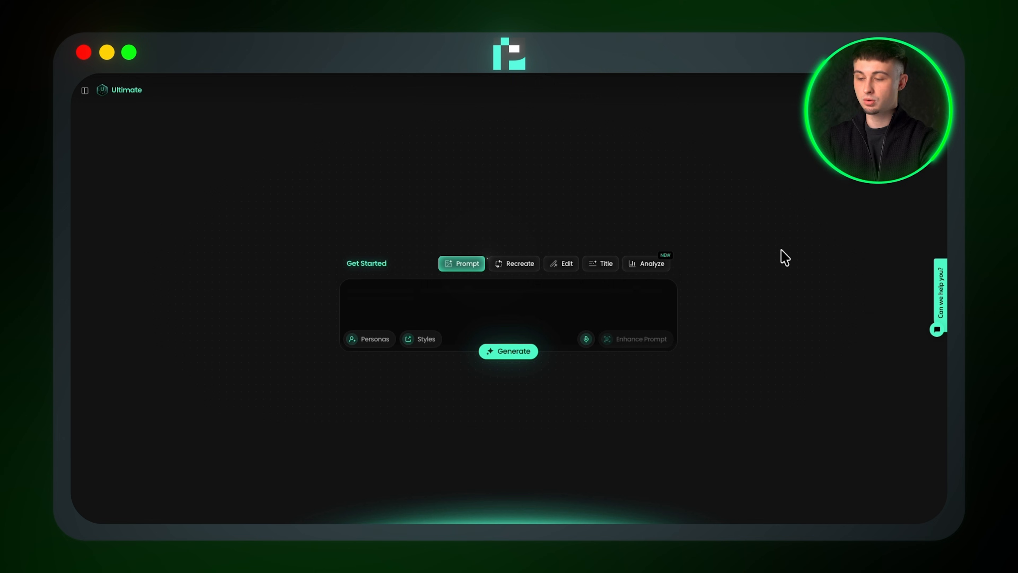
{"action": "type", "text": "Create a thumbnail of me proudly standing next to my brand-new Ferrari F40, with bold red text that says \"FERRARI F40\" at the top"}
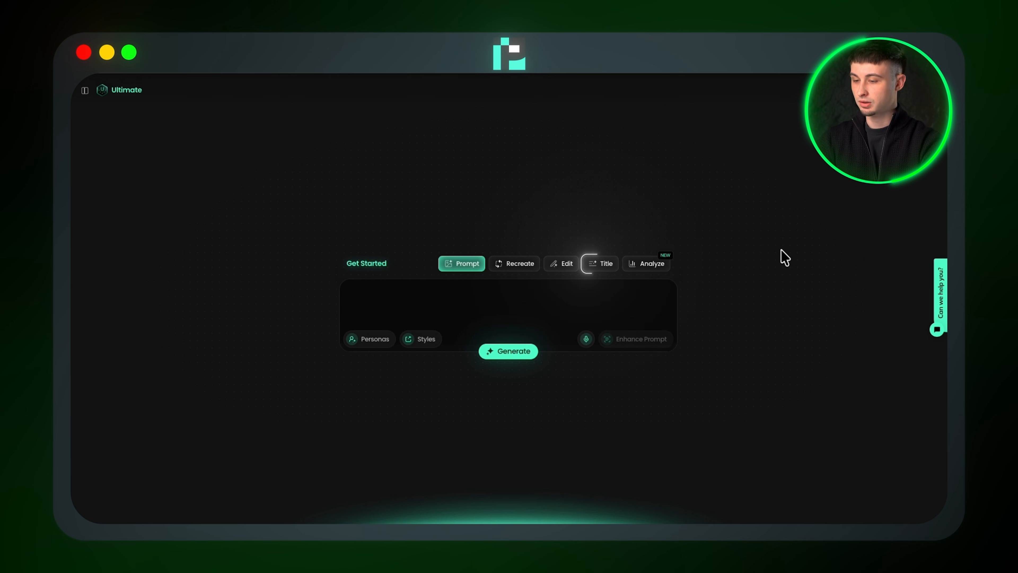
{"action": "type", "text": "Package my video with Mount Fuji & a traditional Japanese torii gate at sunset, add bold text \"TRAVEL TIPS 101\" at the top & \"JAPAN\" in large red letters at the bottom"}
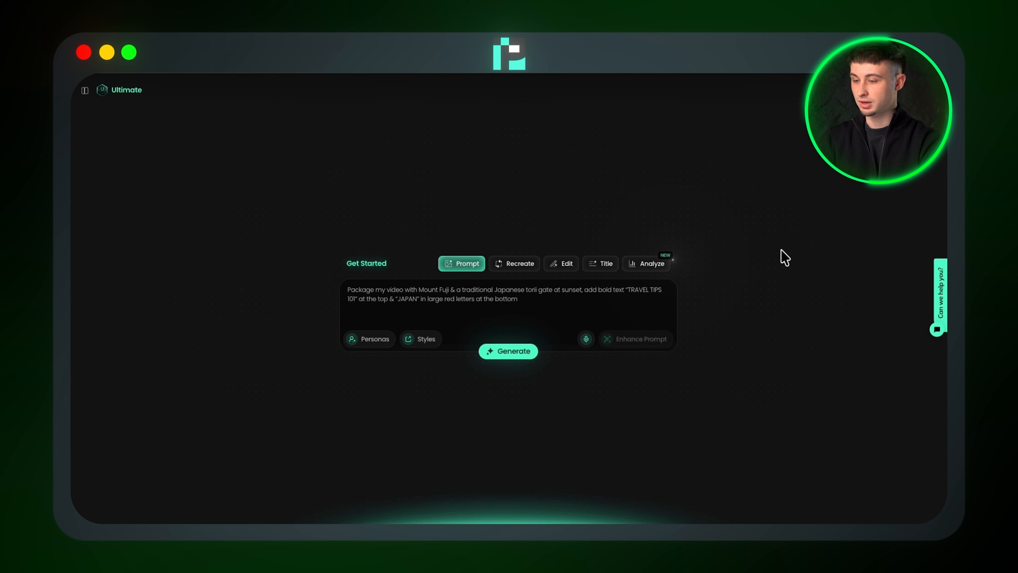
{"action": "left_click", "coordinate": [645, 263]}
{"action": "type", "text": "stranded on a island with no supp"}
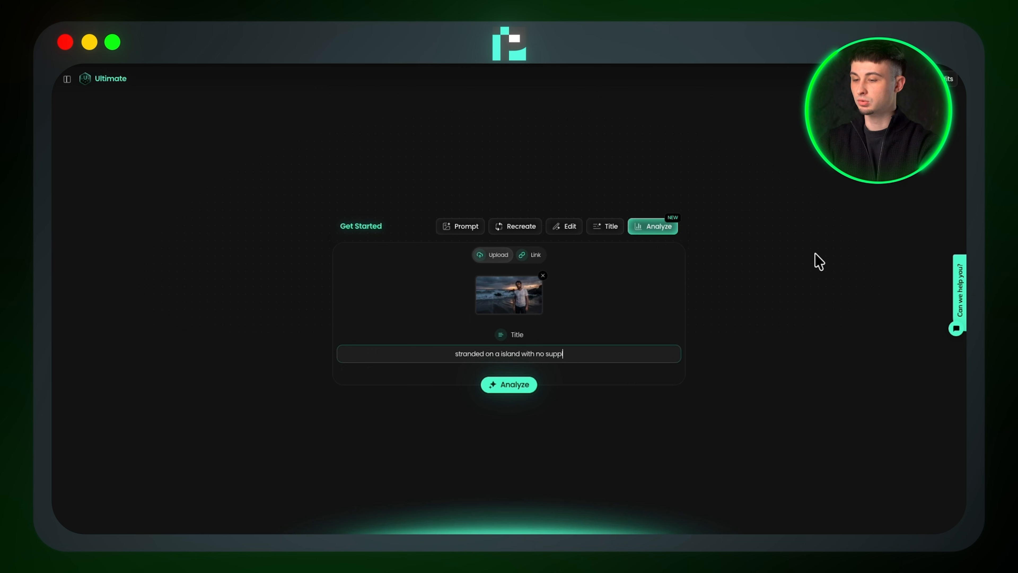
Analyze the beach thumbnail (score 55) and read the Virality explanation in the full report.
{"action": "left_click", "coordinate": [509, 384]}
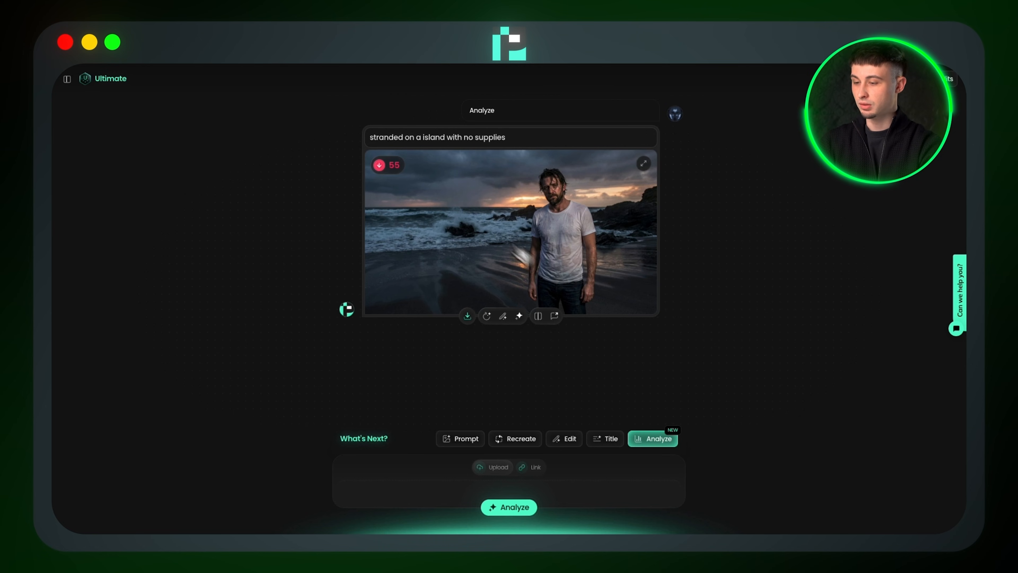
{"action": "left_click", "coordinate": [509, 507]}
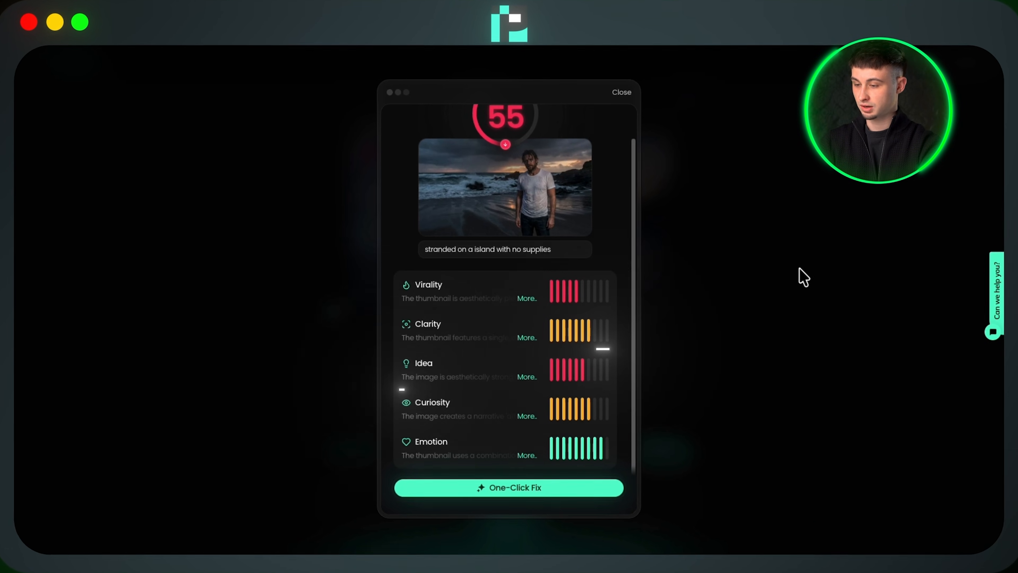
{"action": "scroll", "scroll_direction": "down", "scroll_amount": 3}
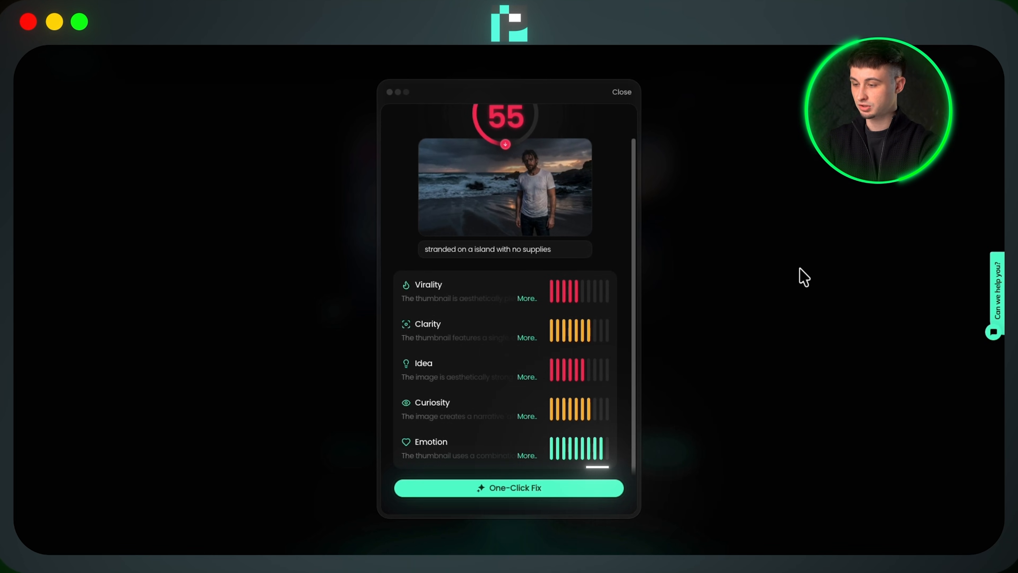
{"action": "left_click", "coordinate": [526, 298]}
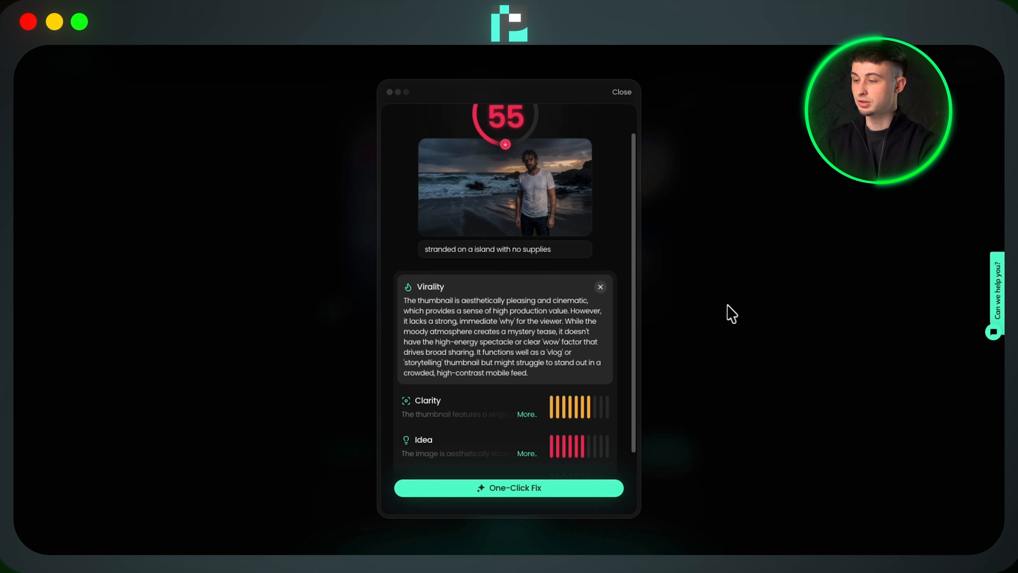
{"action": "left_click", "coordinate": [600, 286]}
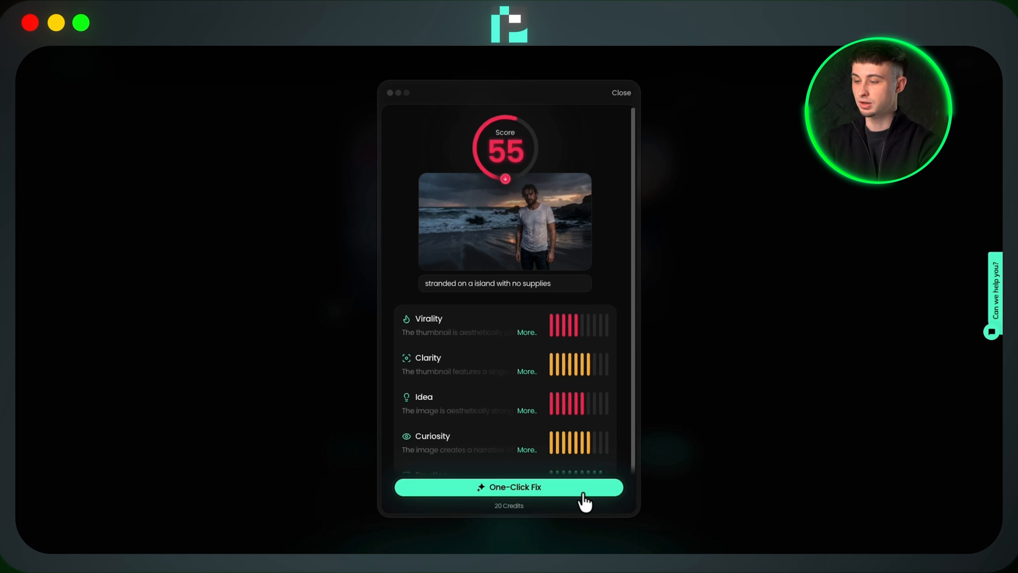
Apply the One-Click Fix to the low-scoring beach thumbnail.
{"action": "left_click", "coordinate": [508, 487]}
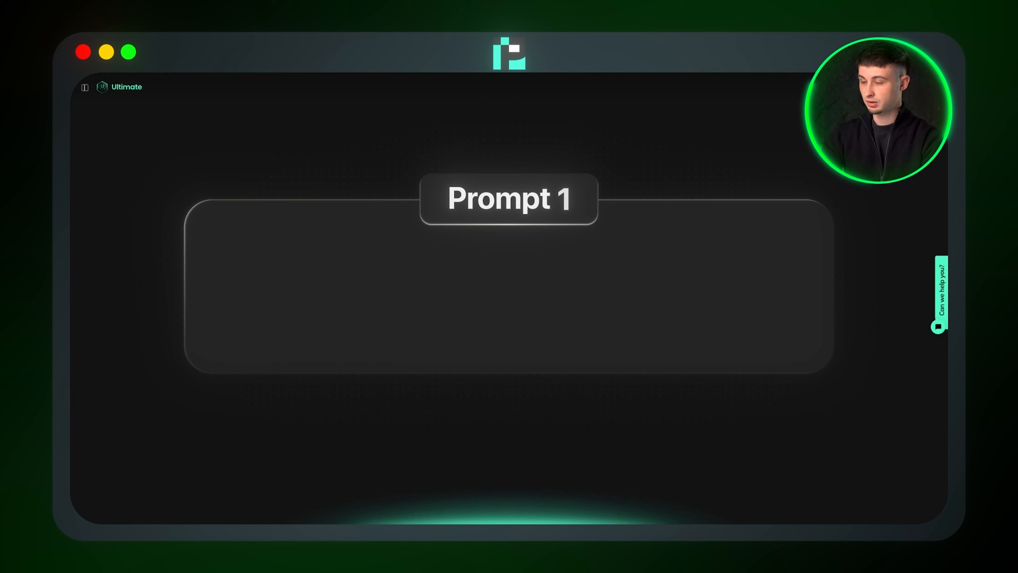
Generate titles for 'man stranded on an island with no supp' and open one title's rewrite options.
{"action": "type", "text": "Create a title for a video about a"}
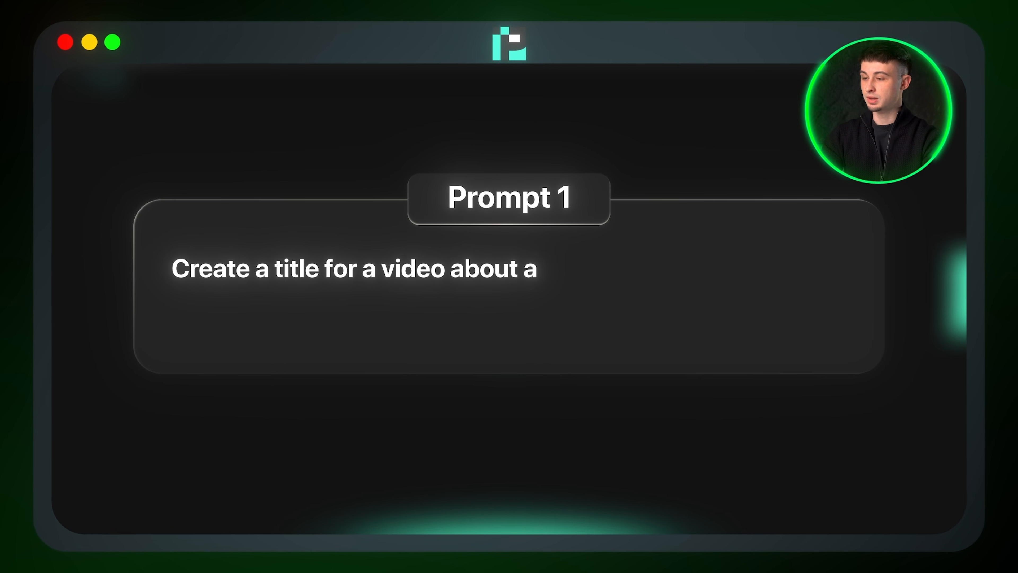
{"action": "type", "text": "man stranded on an island with no supplies for 3 days"}
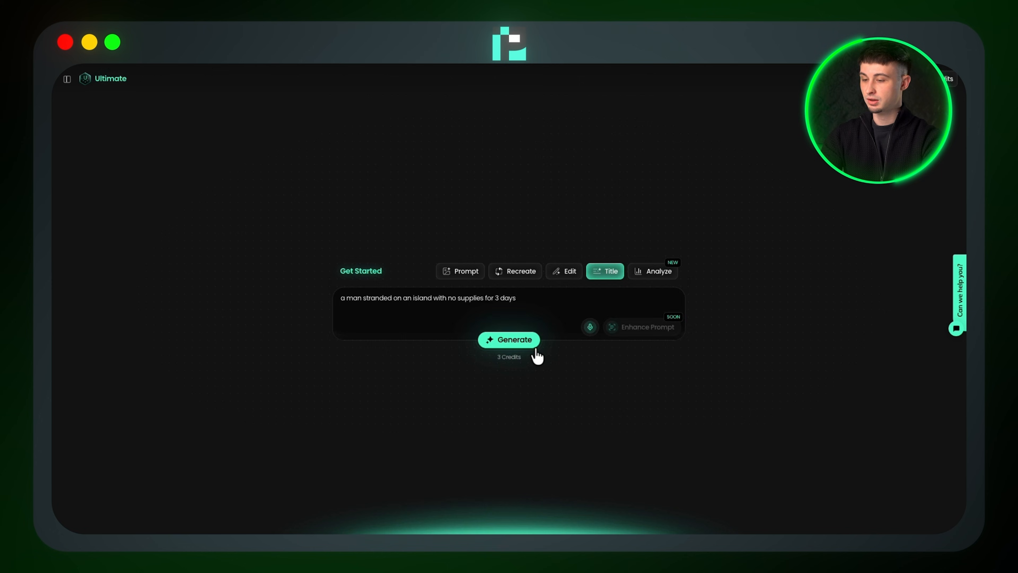
{"action": "left_click", "coordinate": [508, 339]}
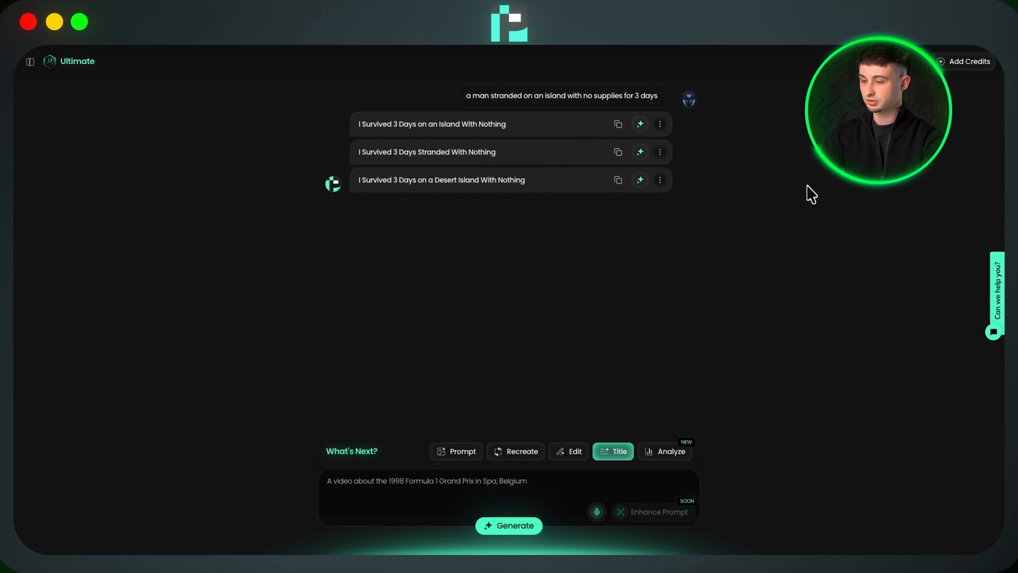
{"action": "left_click", "coordinate": [640, 124]}
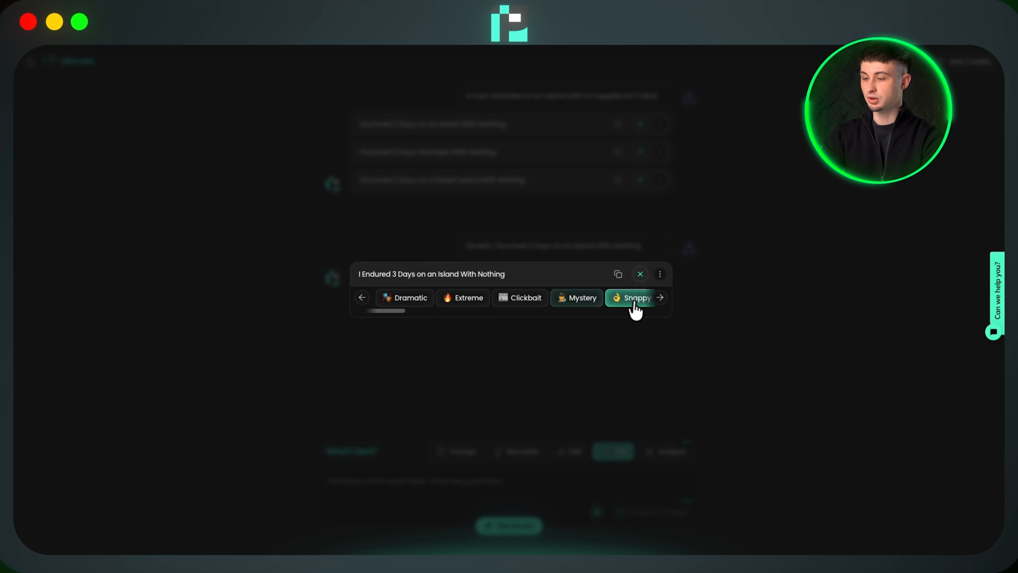
Rewrite the island survival title in a Snappy tone, then an Extreme tone.
{"action": "left_click", "coordinate": [463, 298]}
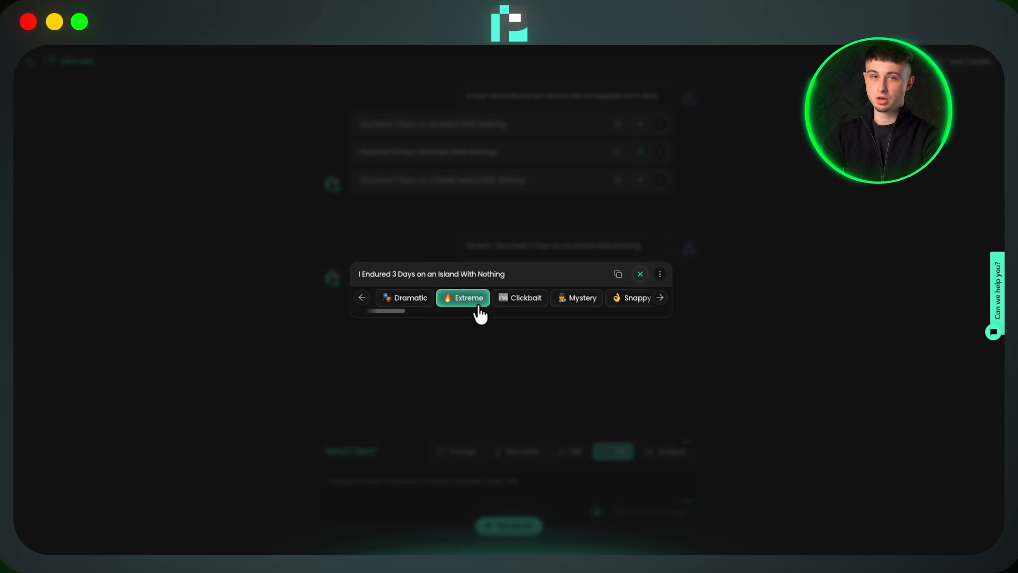
{"action": "left_click", "coordinate": [462, 298]}
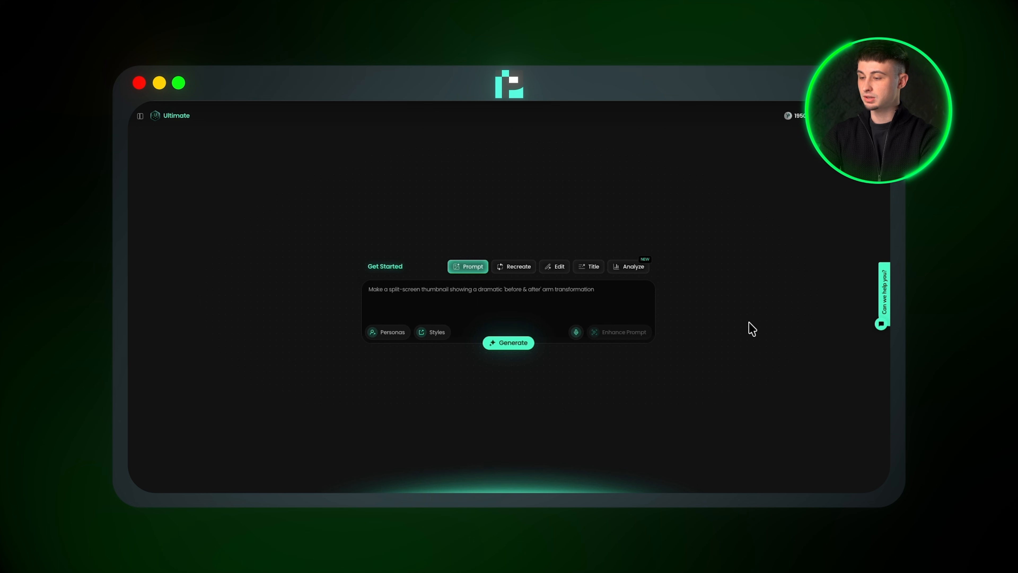
Enter the jungle tiger-chase thumbnail prompt and bring up the personas list.
{"action": "type", "text": "A skeleton holding a smartphone, a melting brain dripping green slime, & the bold text \"BRAIN ROT.\" in a neon, glitchy style"}
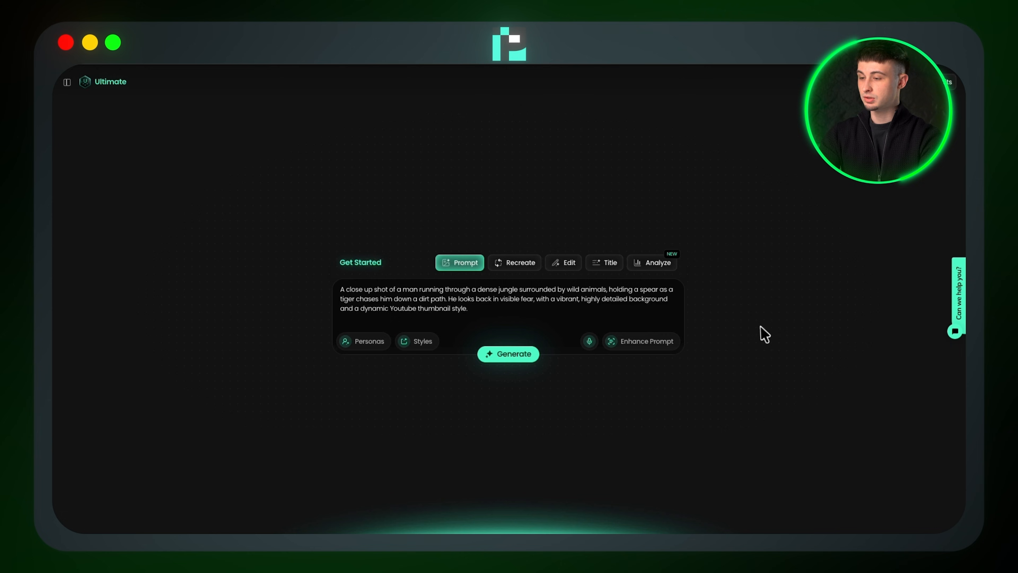
{"action": "left_click", "coordinate": [363, 341]}
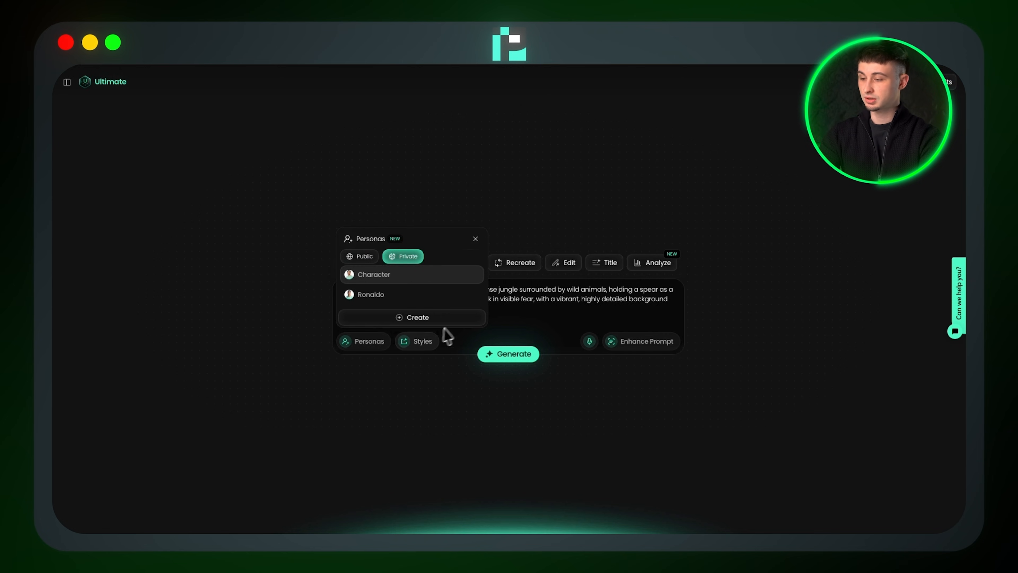
Create a persona named Ronaldo from the photos and attach it to the jungle prompt.
{"action": "left_click", "coordinate": [418, 318]}
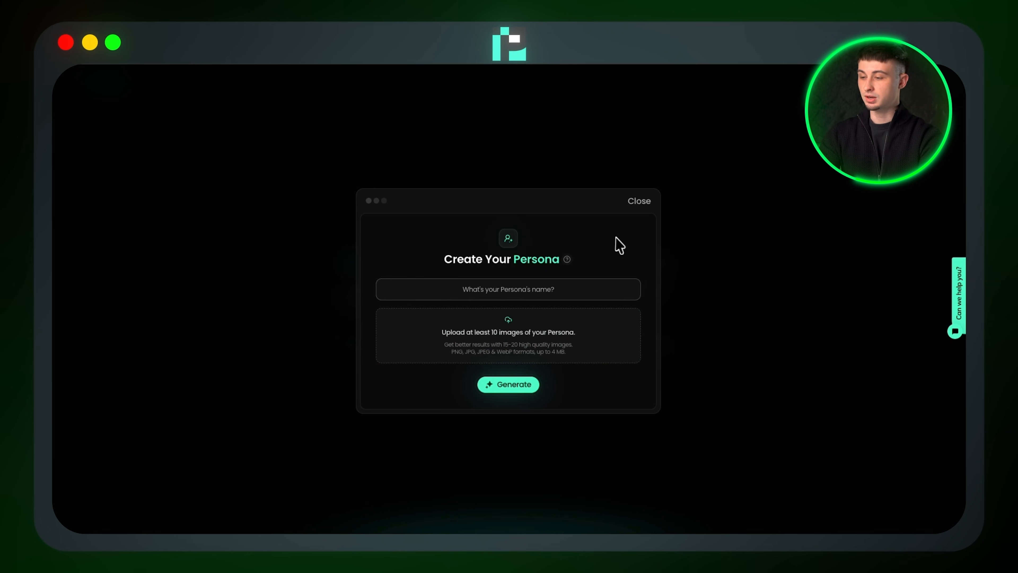
{"action": "type", "text": "Ronaldo"}
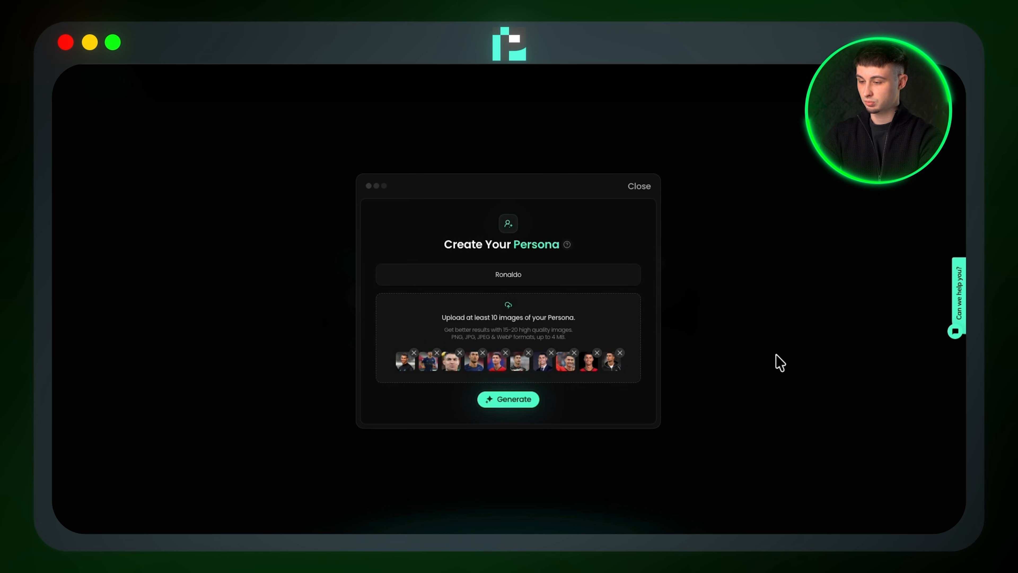
{"action": "left_click", "coordinate": [637, 186]}
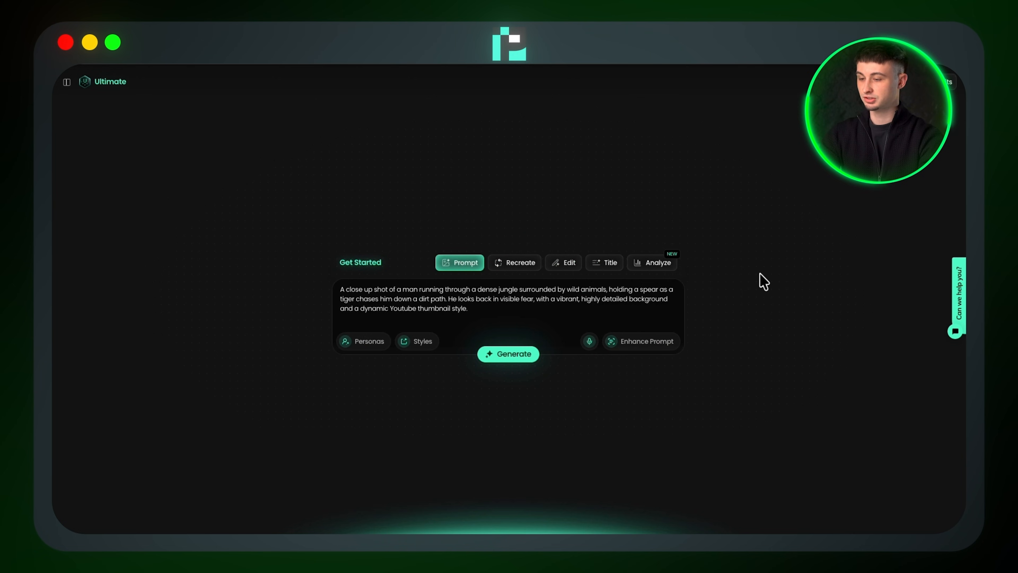
{"action": "left_click", "coordinate": [362, 342]}
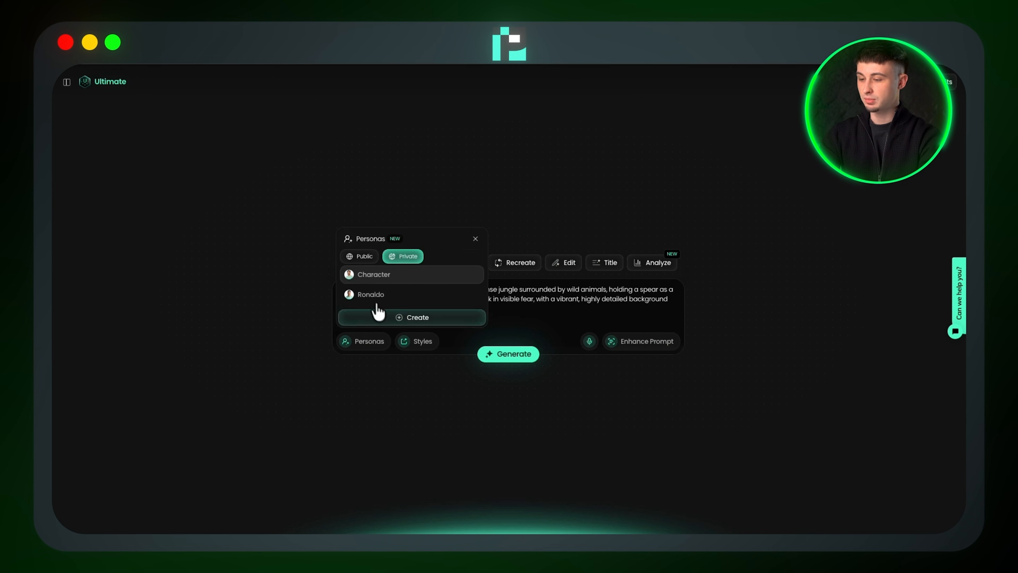
{"action": "left_click", "coordinate": [371, 294]}
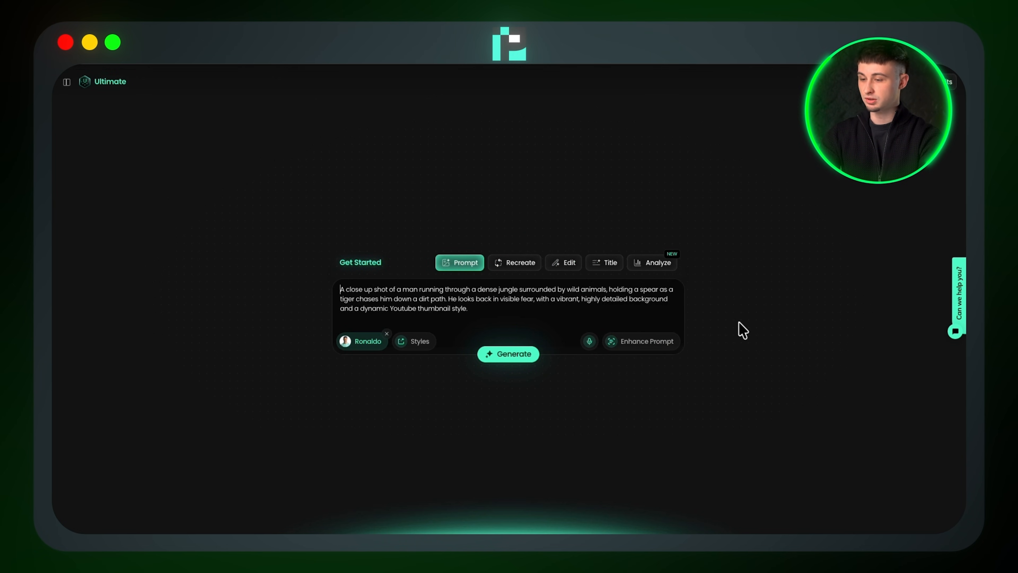
Generate the Ronaldo jungle chase thumbnail and review its 87 score breakdown.
{"action": "left_click", "coordinate": [508, 354]}
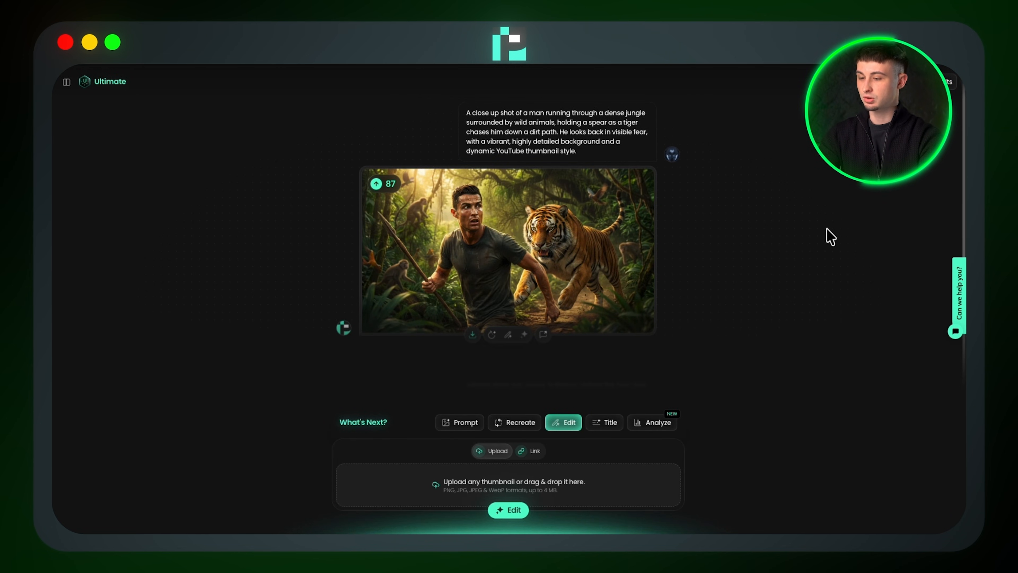
{"action": "mouse_move", "coordinate": [796, 242]}
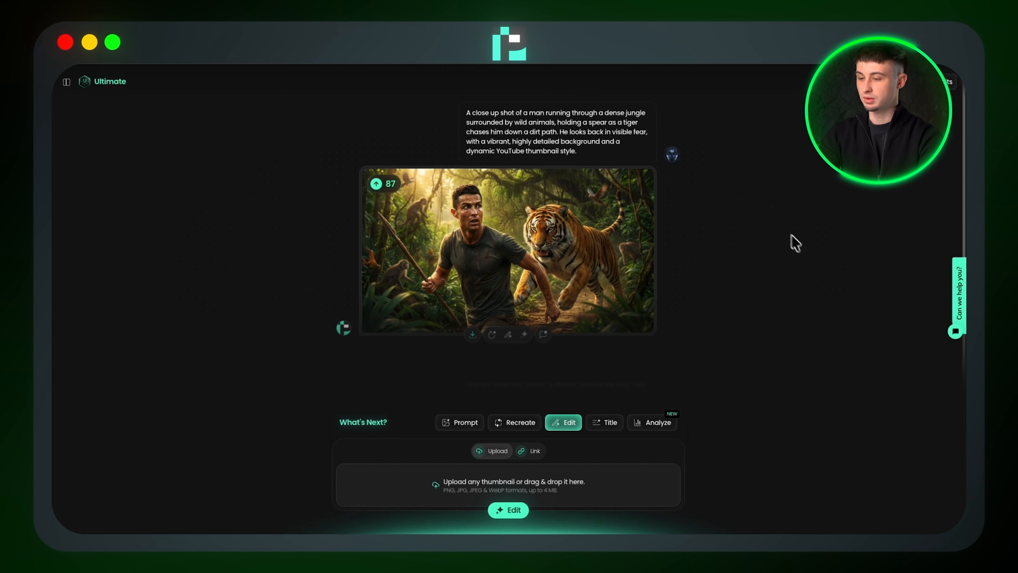
{"action": "left_click", "coordinate": [651, 422]}
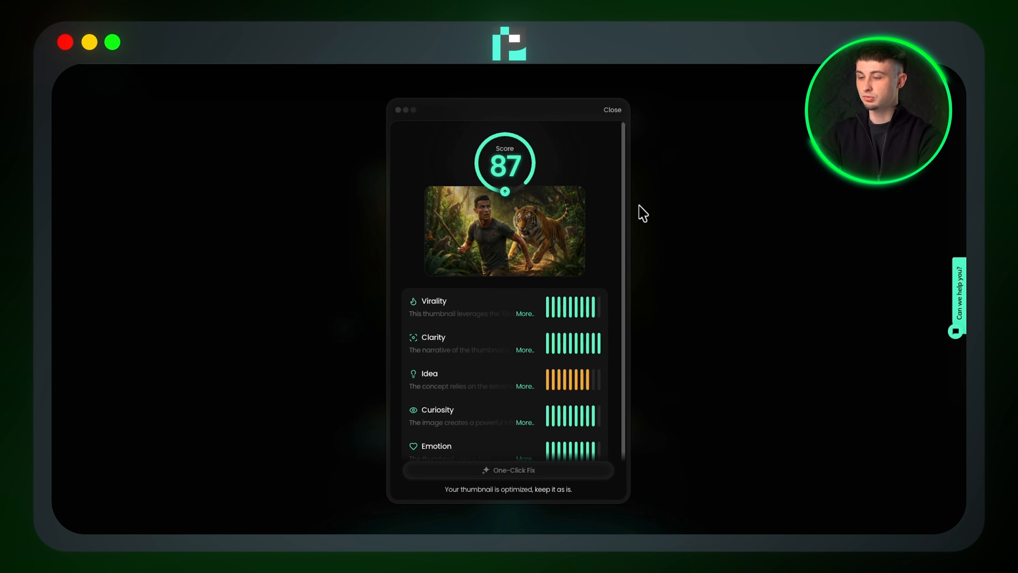
{"action": "left_click", "coordinate": [611, 109]}
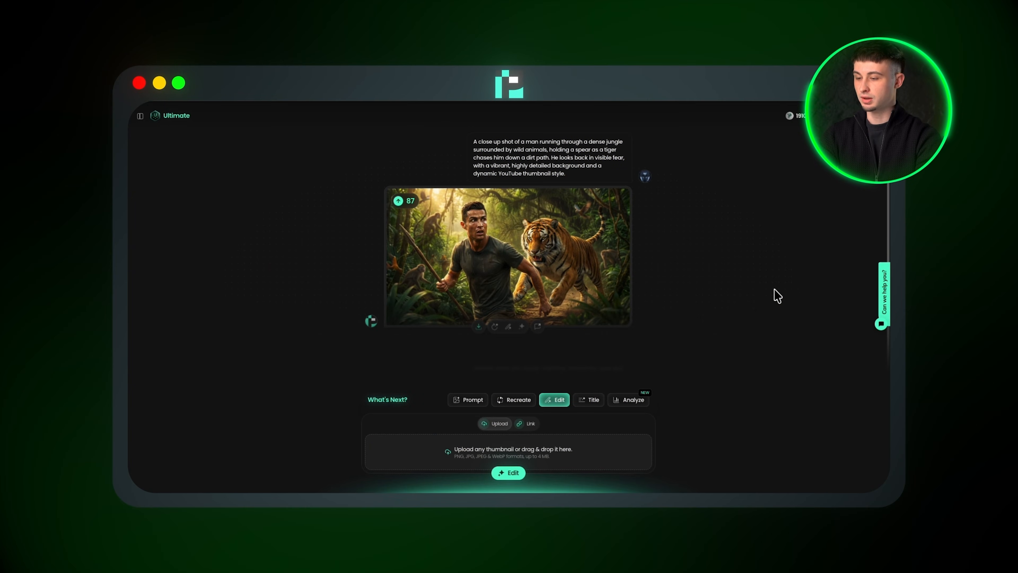
Edit the thumbnail to add big white text saying 'SURVIVAL'.
{"action": "left_click", "coordinate": [509, 472]}
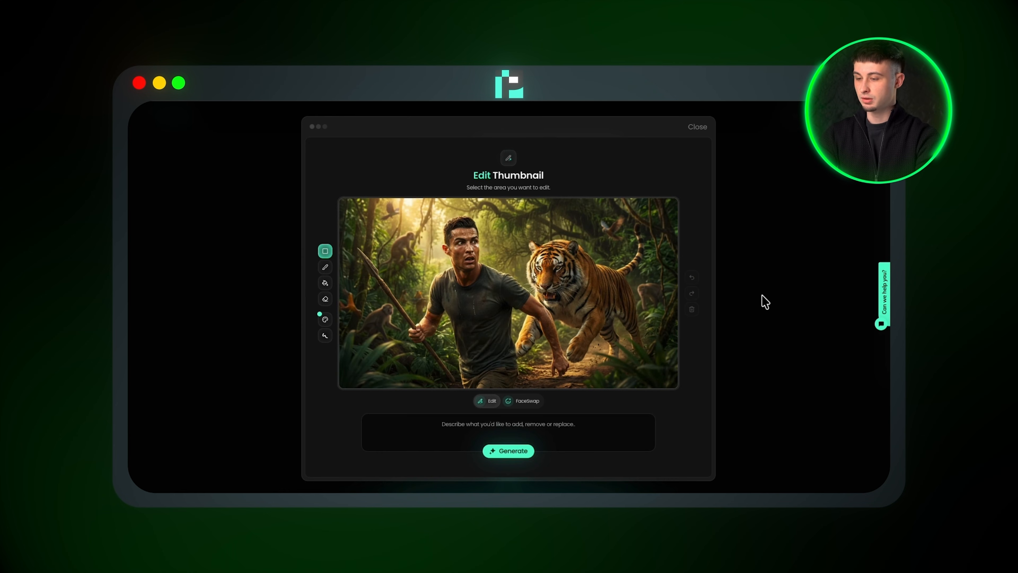
{"action": "type", "text": "add big white text saying 'SURVIVAL' behind the man and the tiger, at the top of the screen"}
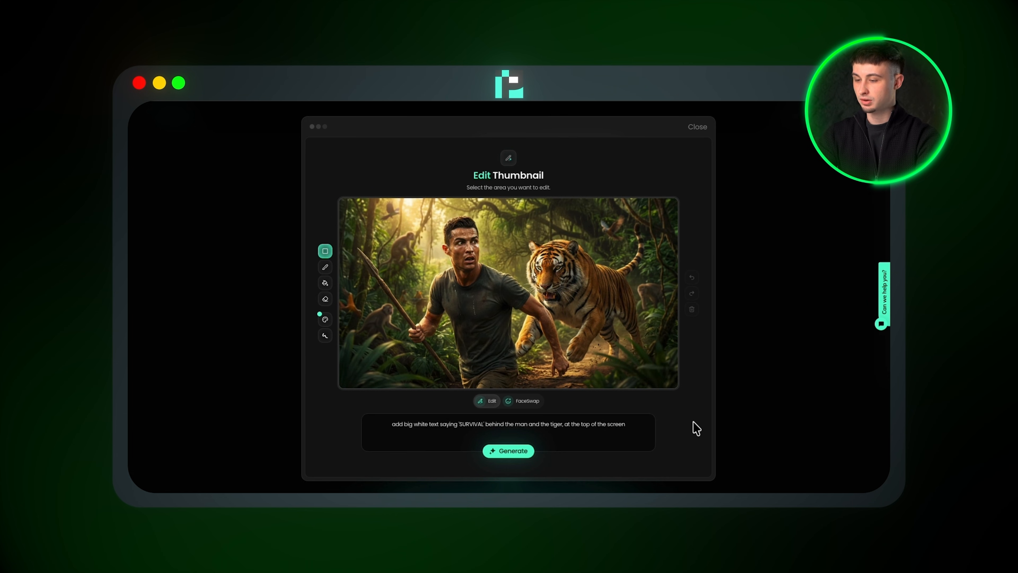
{"action": "left_click", "coordinate": [508, 451]}
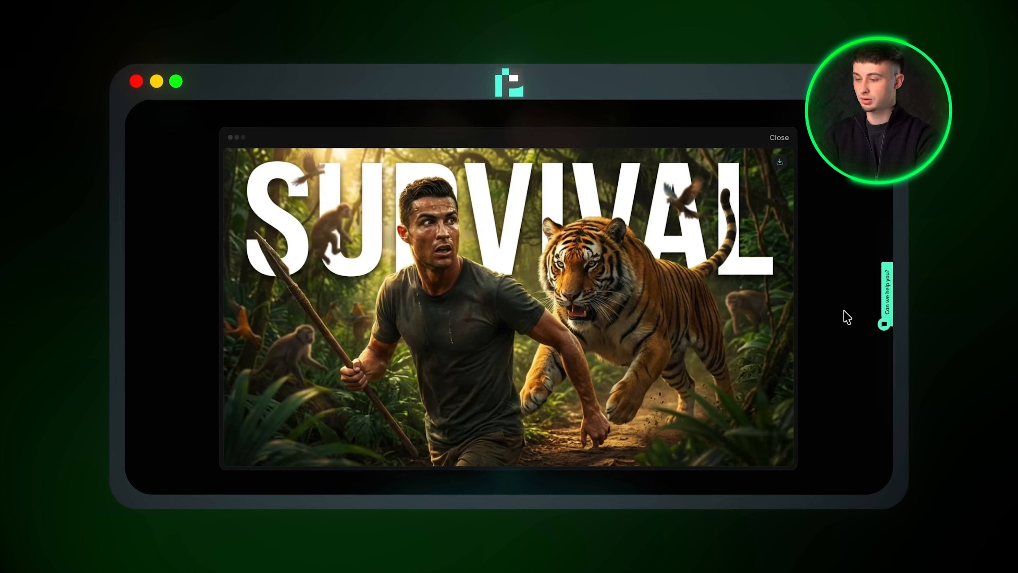
Check the edited thumbnail's 89 score breakdown by category, then dismiss it.
{"action": "left_click", "coordinate": [779, 138]}
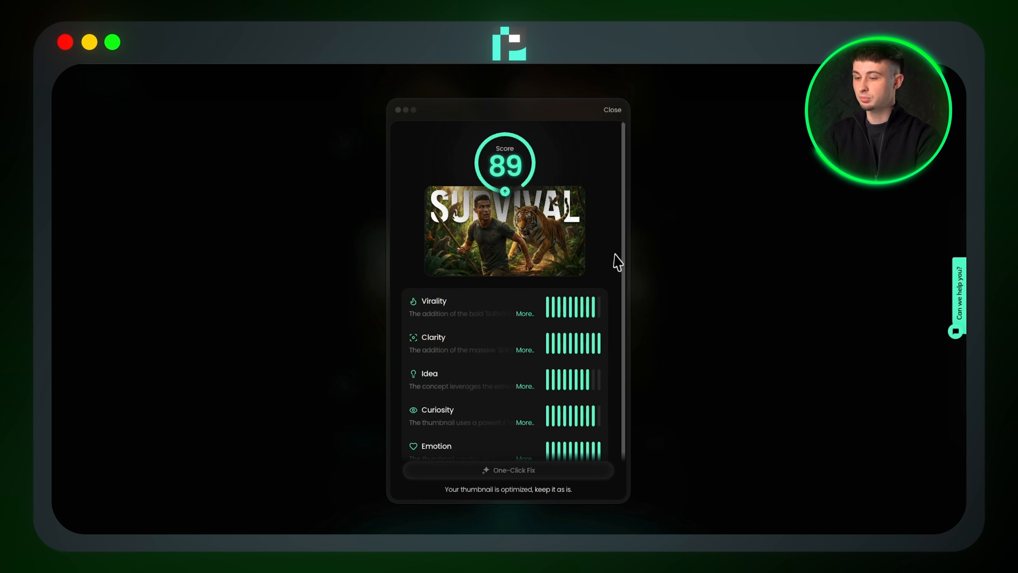
{"action": "mouse_move", "coordinate": [627, 259]}
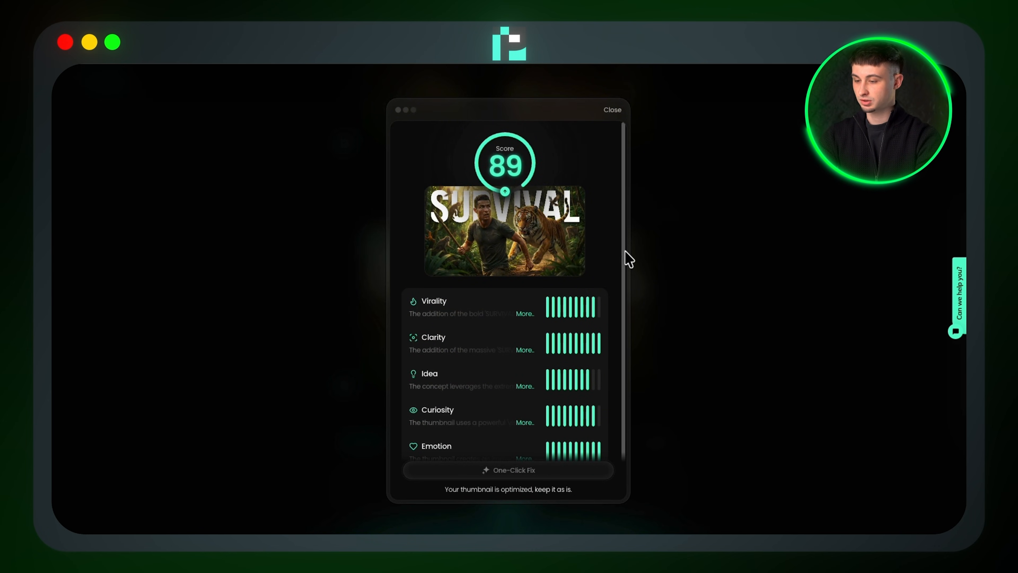
{"action": "left_click", "coordinate": [611, 110]}
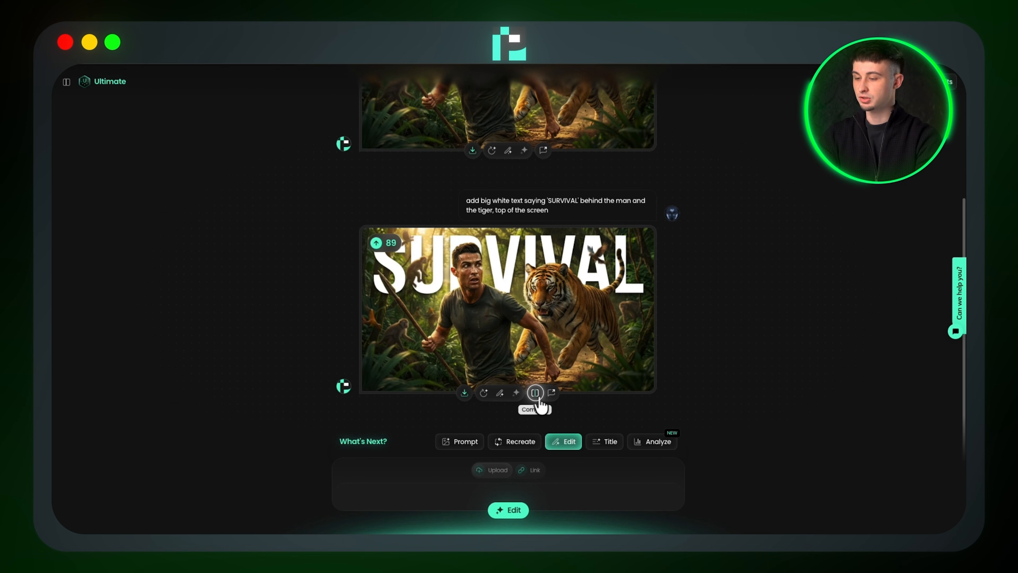
Slide the before-and-after comparison to contrast the original and SURVIVAL-text versions.
{"action": "left_click", "coordinate": [533, 392]}
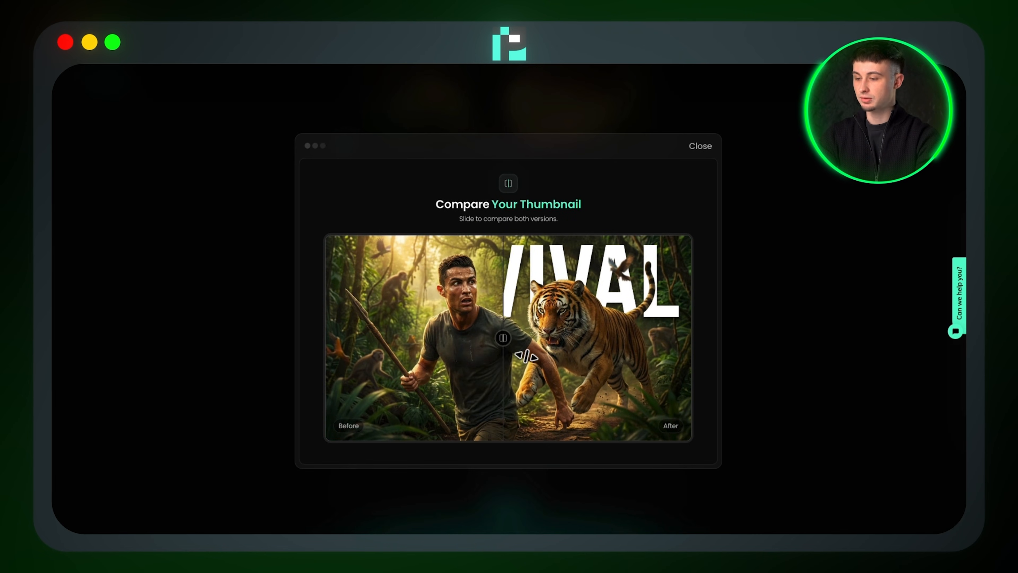
{"action": "left_click_drag", "start_coordinate": [503, 337], "coordinate": [328, 337]}
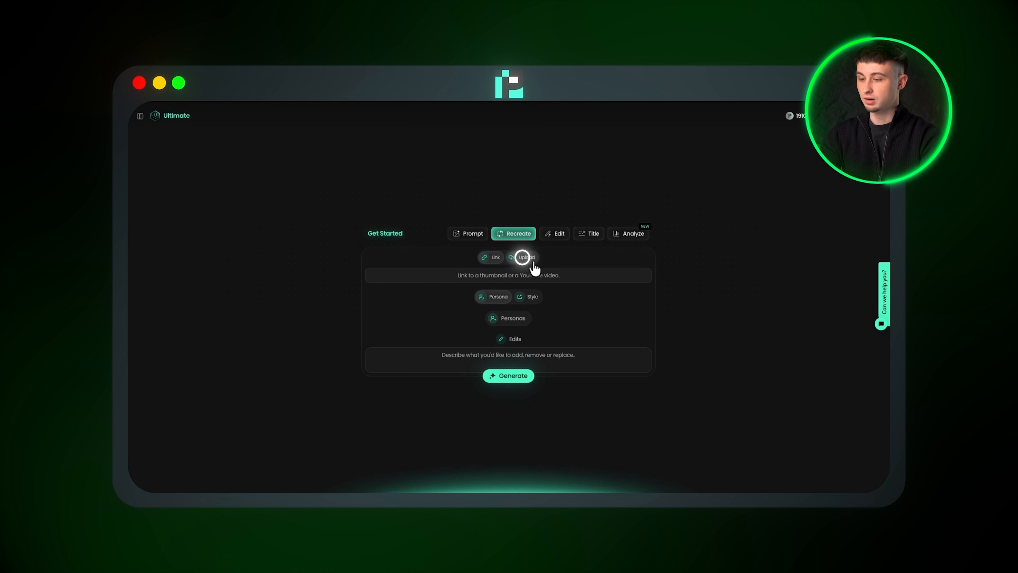
Upload the ice-climbing reference thumbnail and attach the private Ronaldo persona.
{"action": "left_click", "coordinate": [523, 257]}
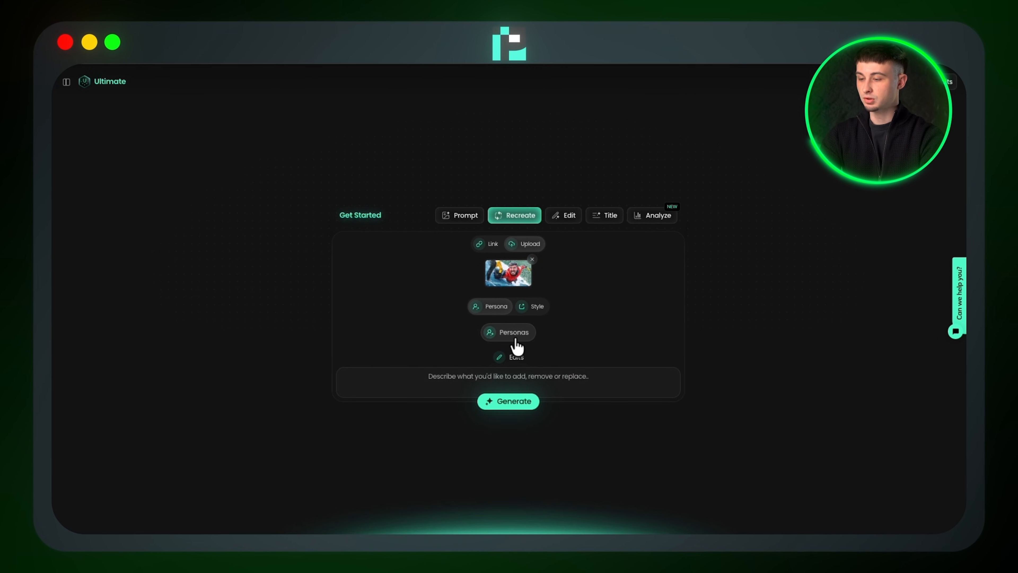
{"action": "left_click", "coordinate": [508, 332]}
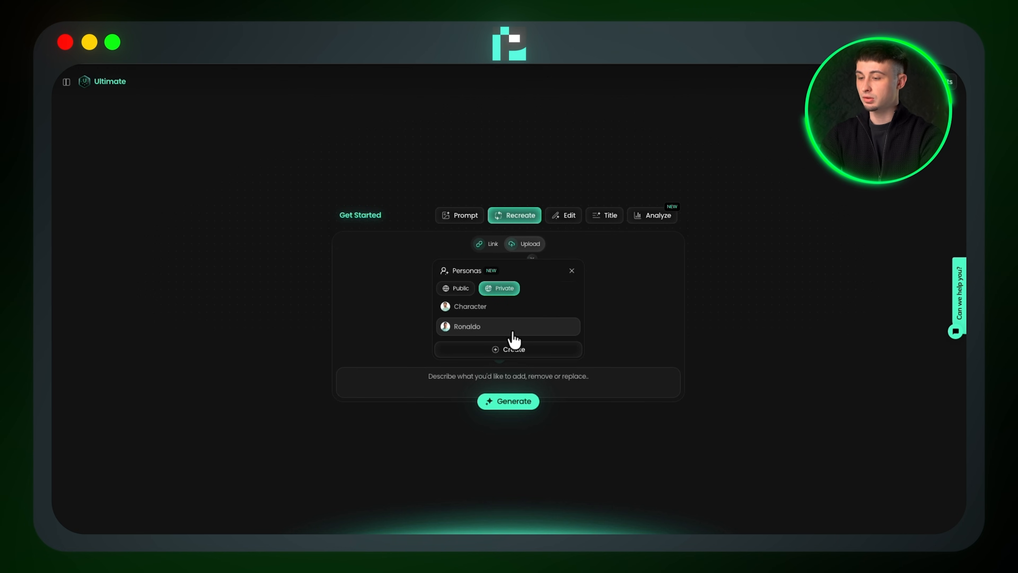
{"action": "left_click", "coordinate": [466, 326]}
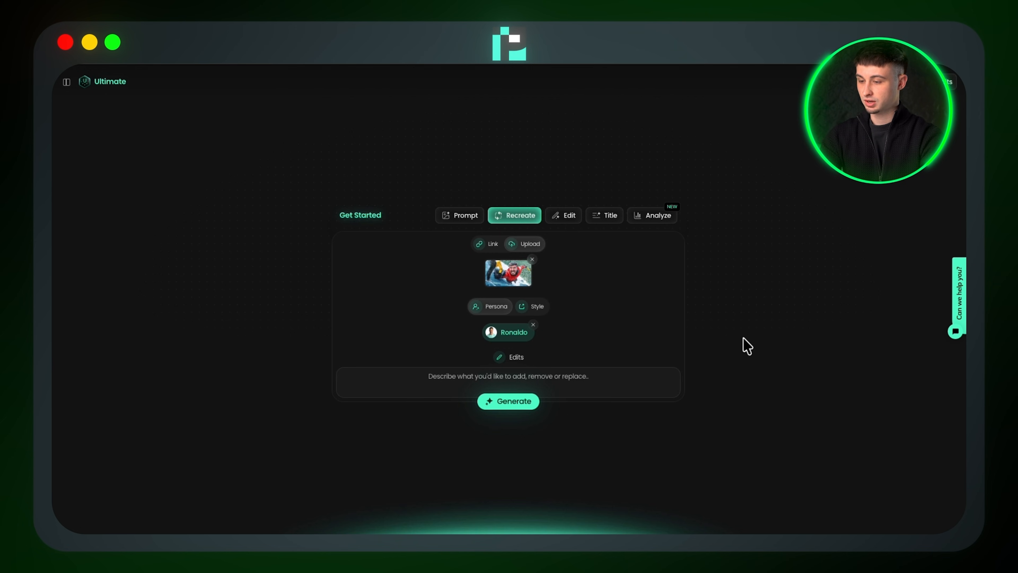
Generate the recreated ice-climbing thumbnail with Ronaldo, scored 75, and enlarge it.
{"action": "left_click", "coordinate": [508, 401]}
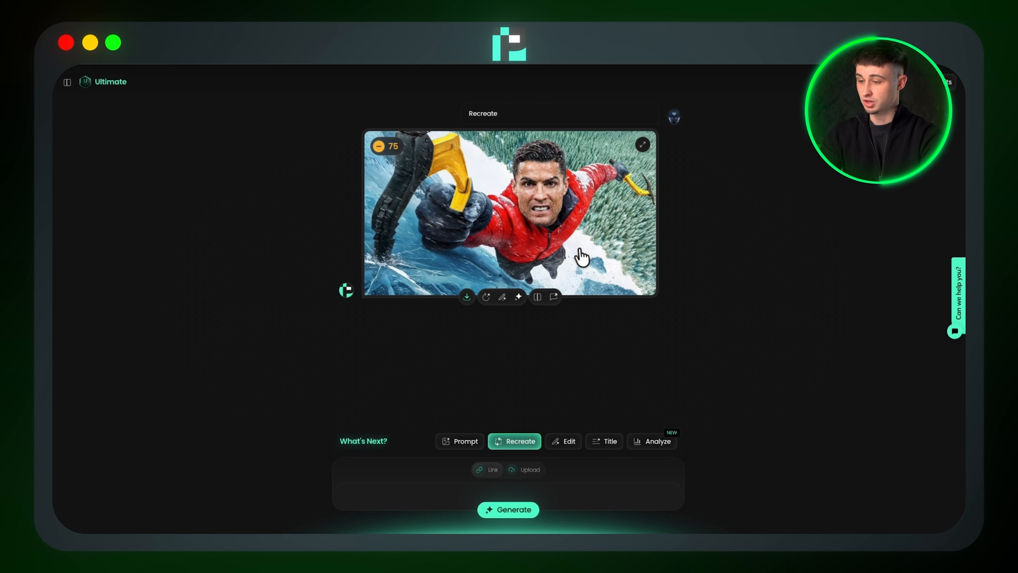
{"action": "left_click", "coordinate": [641, 144]}
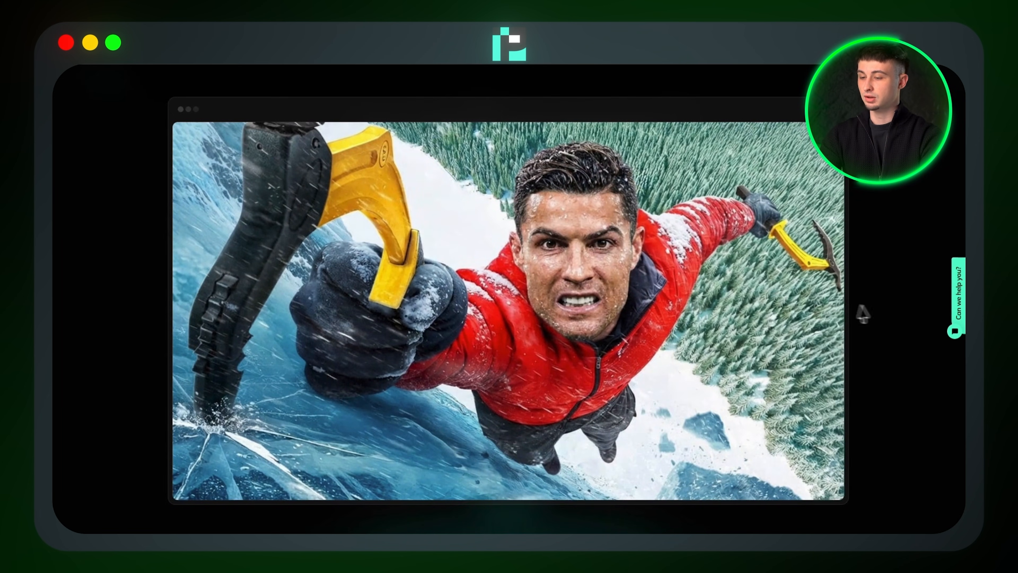